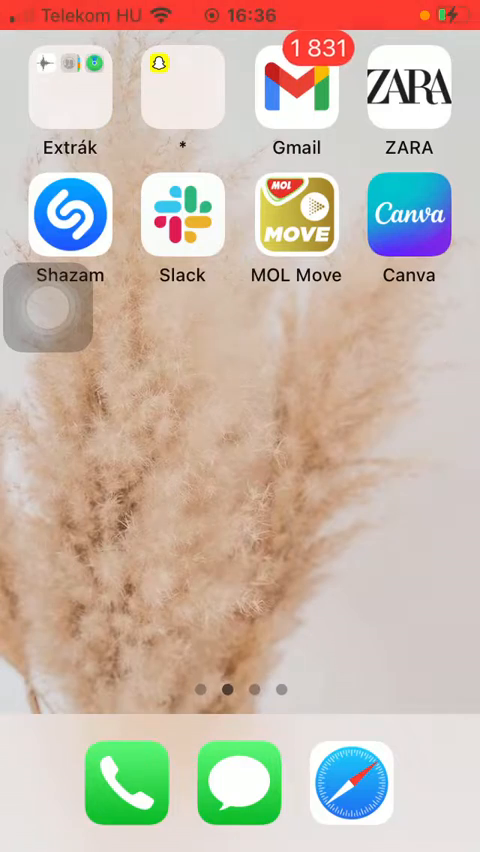
Launch Canva from the home screen and go to the Projects tab.
{"action": "left_click", "coordinate": [409, 214]}
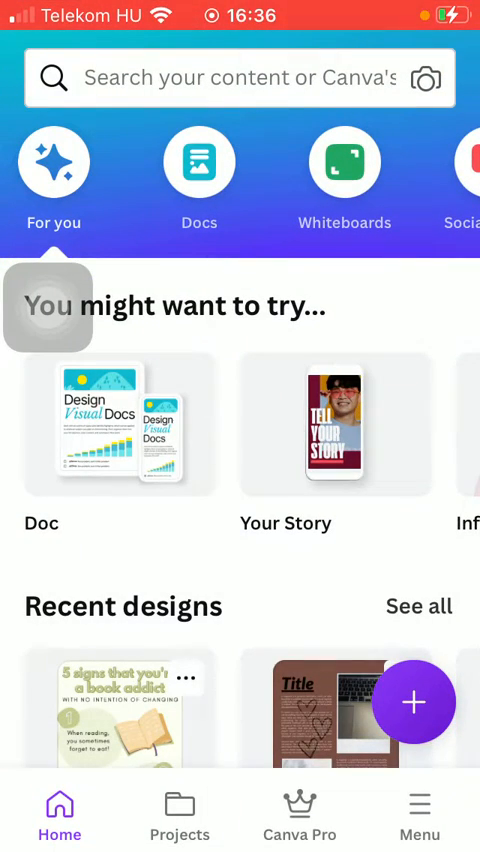
{"action": "left_click", "coordinate": [180, 810]}
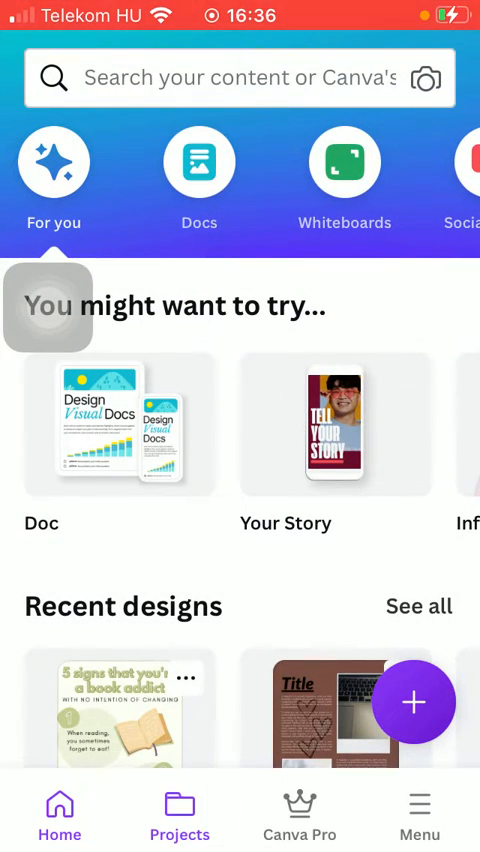
From Projects, scroll down to reach the Create a folder sheet with an empty name.
{"action": "left_click", "coordinate": [180, 810]}
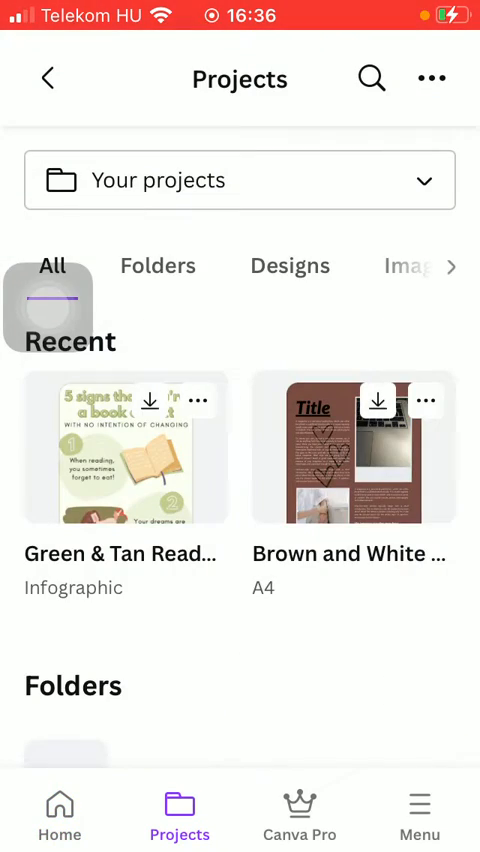
{"action": "scroll", "scroll_direction": "down", "scroll_amount": 3}
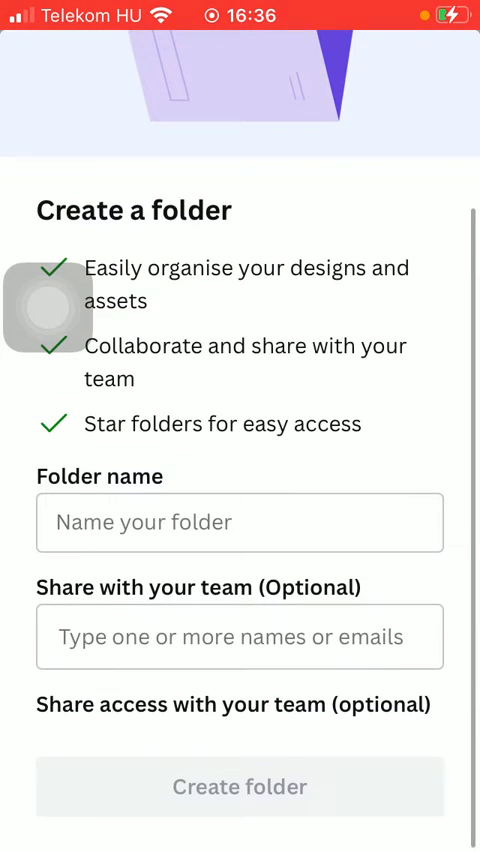
Name the new folder 'Title123' and create it.
{"action": "left_click", "coordinate": [240, 522]}
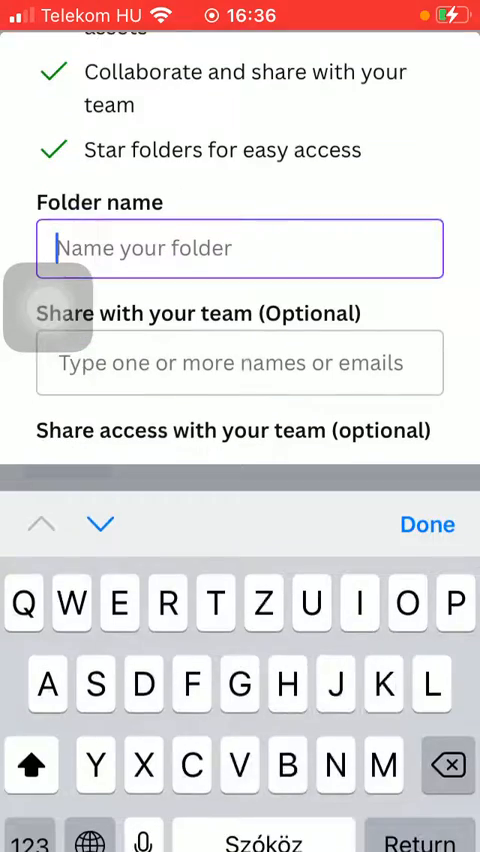
{"action": "type", "text": "T"}
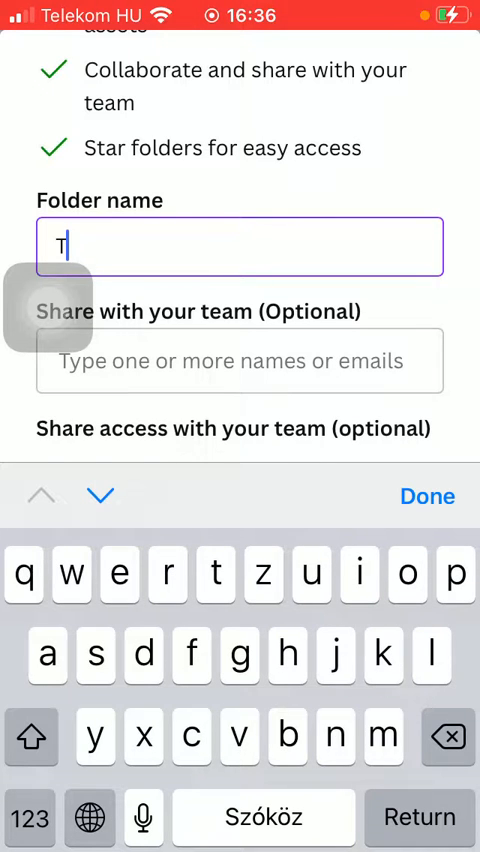
{"action": "type", "text": "itle"}
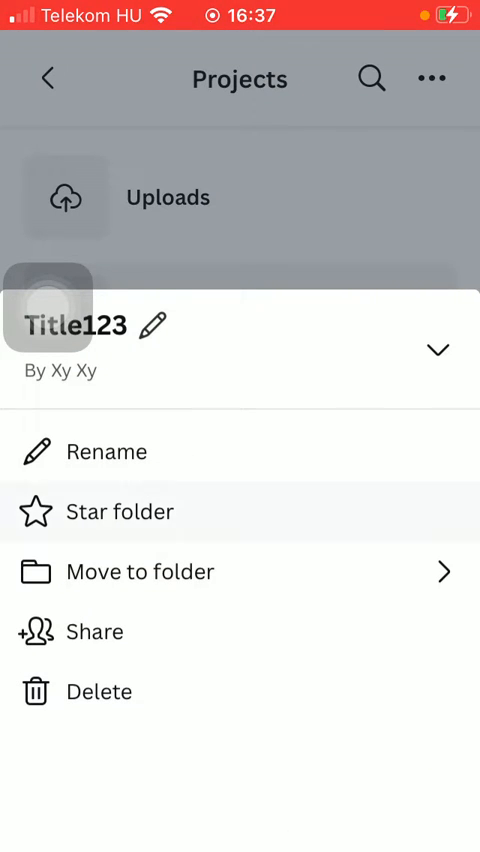
Star the Title123 folder and dismiss its options sheet.
{"action": "left_click", "coordinate": [118, 511]}
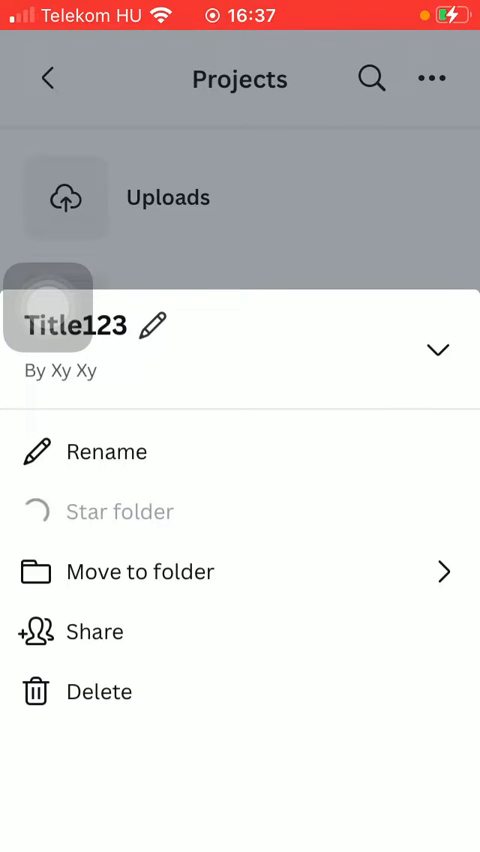
{"action": "left_click", "coordinate": [106, 451]}
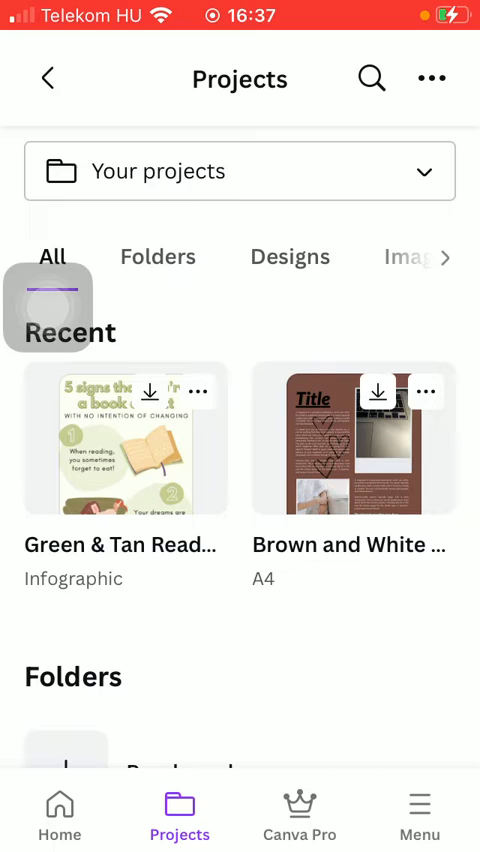
Move the 'Green & Tan Readers' infographic design into the Title123 folder.
{"action": "left_click", "coordinate": [199, 391]}
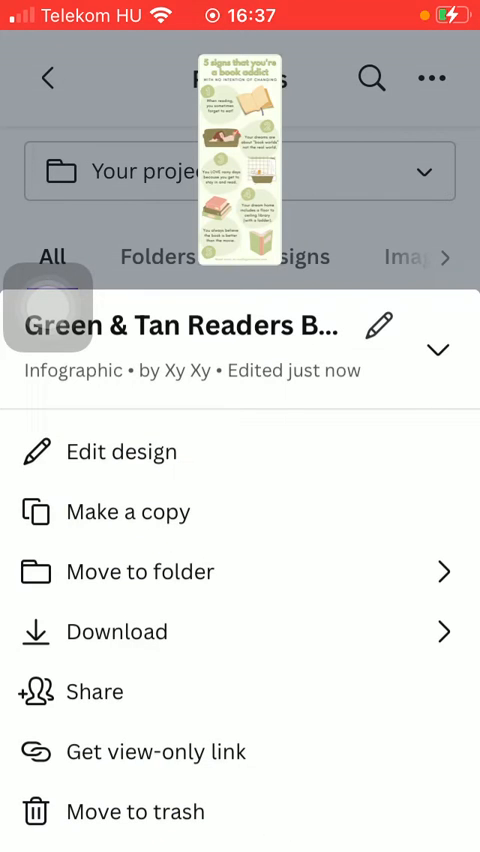
{"action": "left_click", "coordinate": [139, 571]}
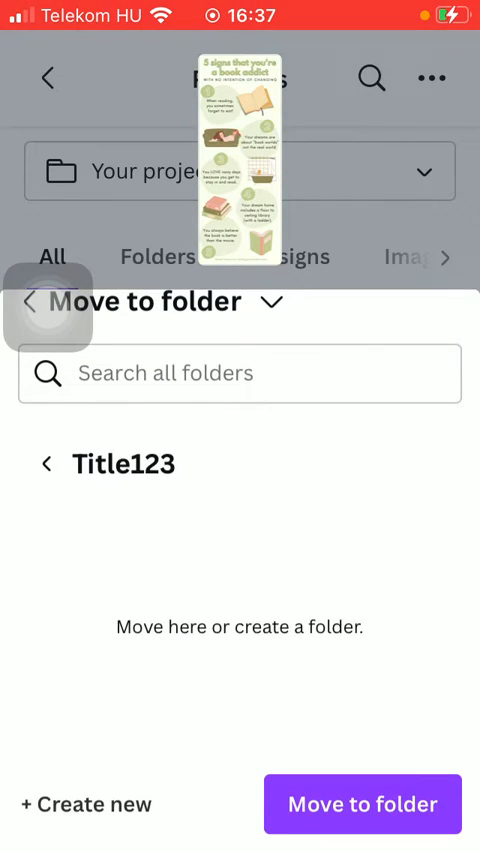
{"action": "left_click", "coordinate": [362, 804]}
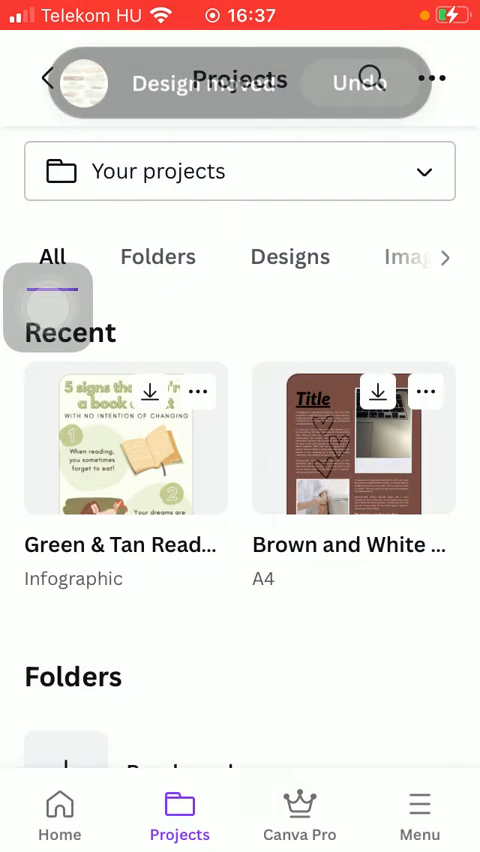
{"action": "scroll", "scroll_direction": "down", "scroll_amount": 3}
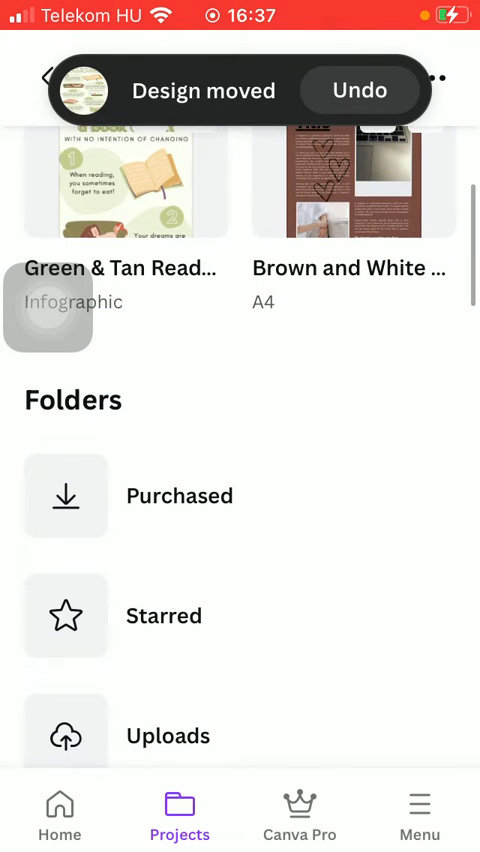
{"action": "scroll", "scroll_direction": "down", "scroll_amount": 3}
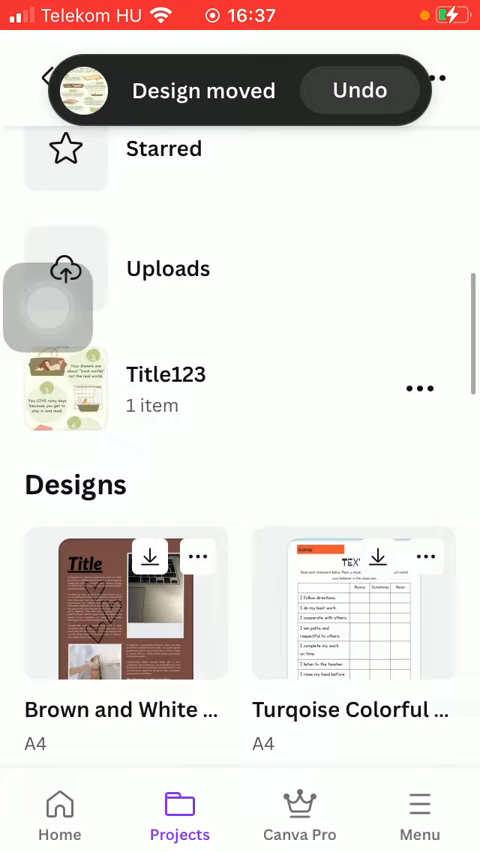